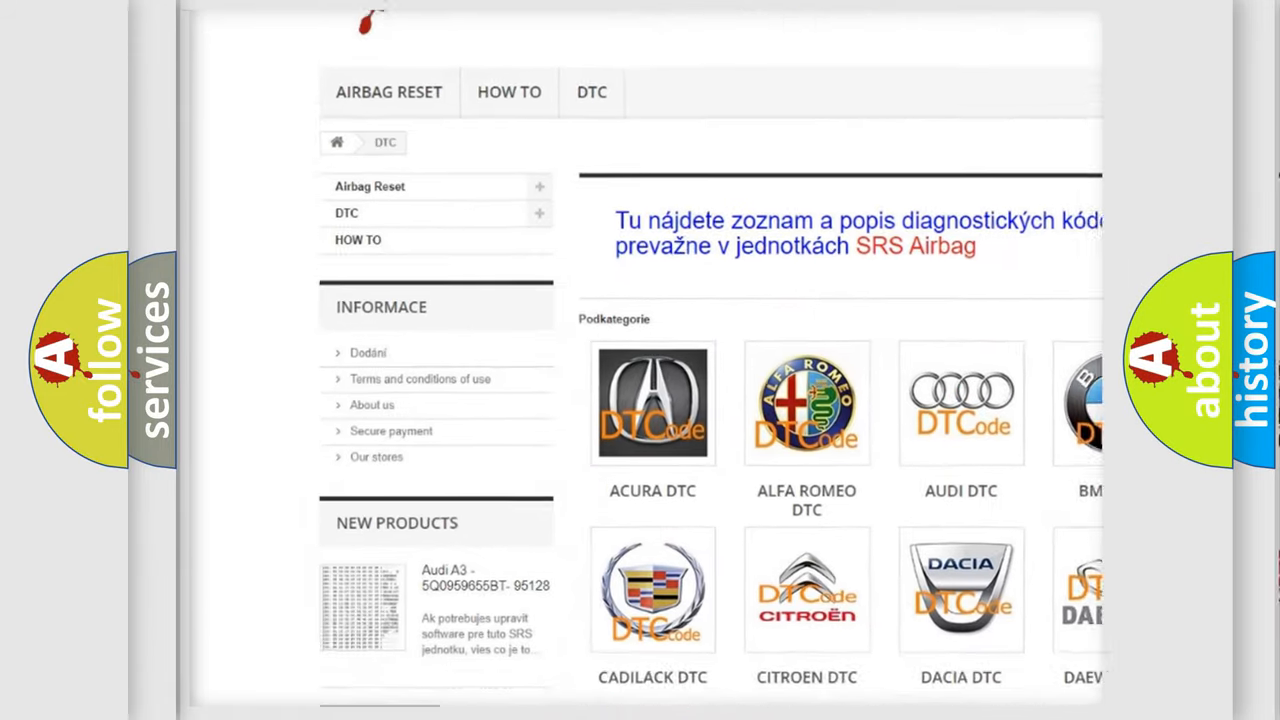
scroll(down, 3)
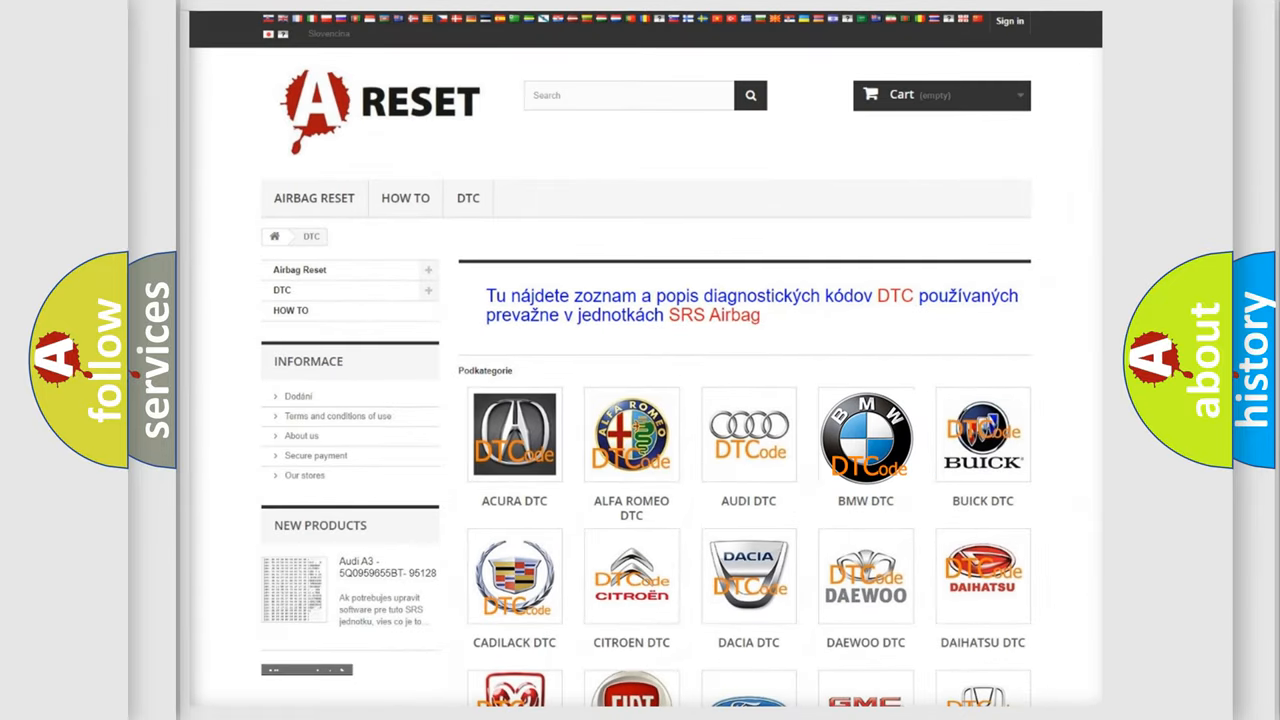
scroll(down, 3)
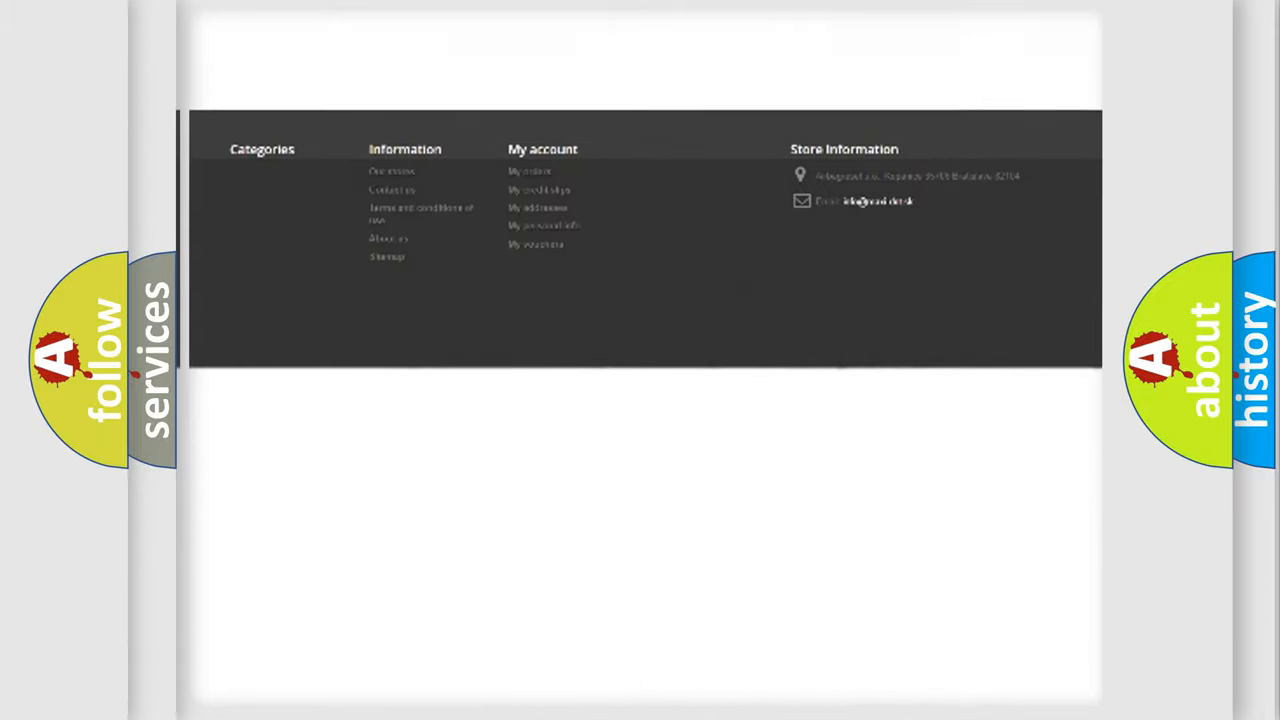
scroll(up, 3)
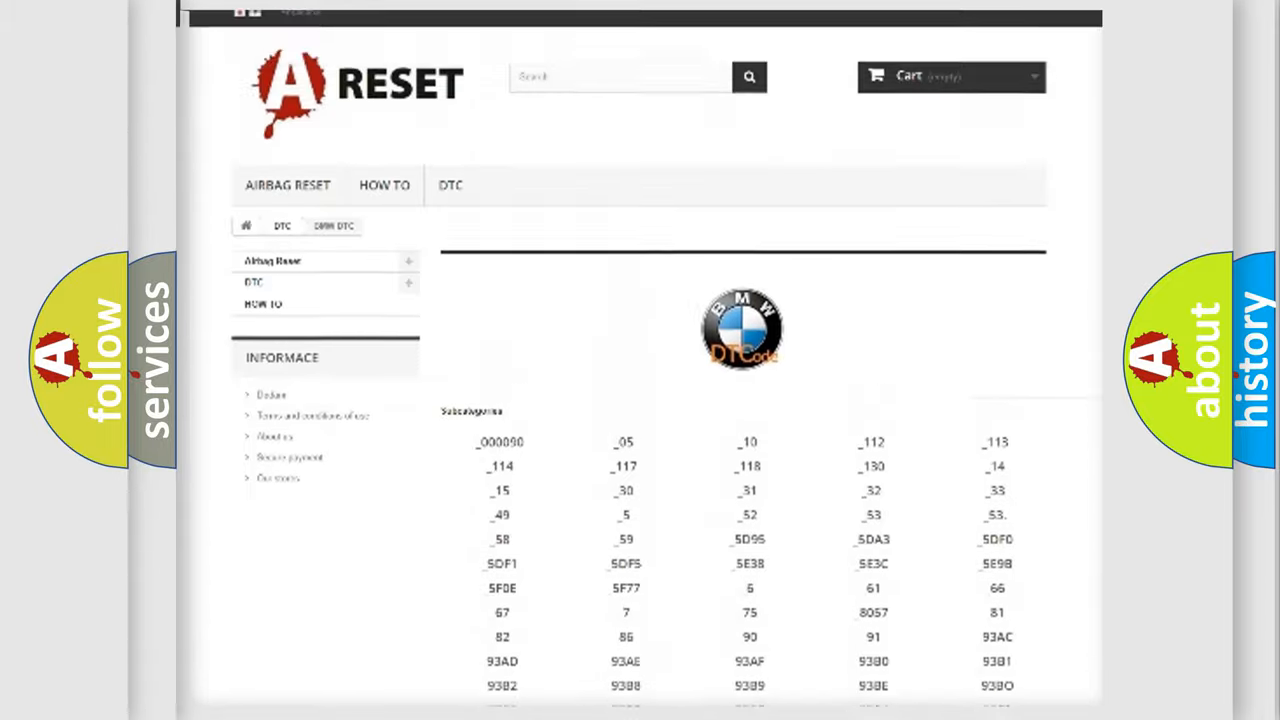